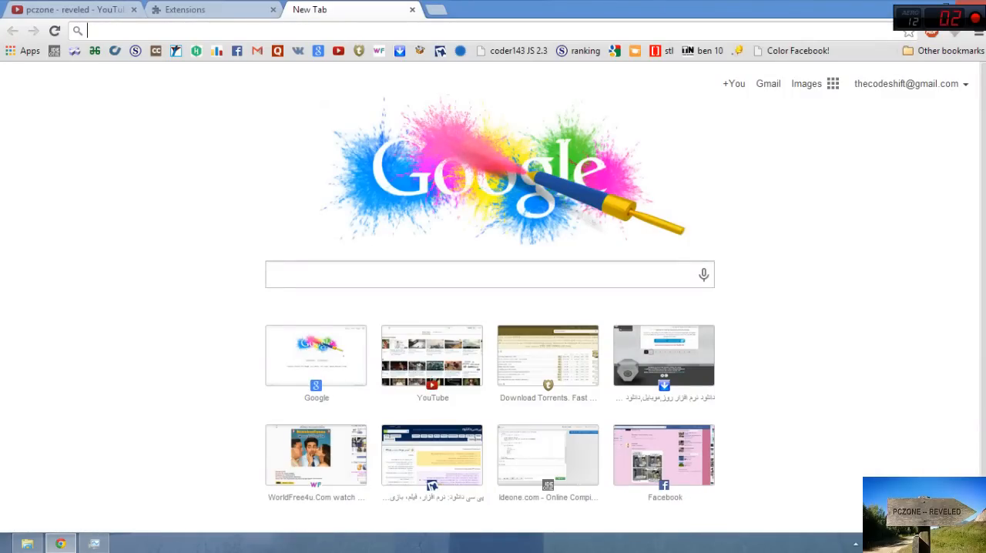
# - Bring up the Downloads folder in File Explorer from the taskbar
pyautogui.click(208, 10)
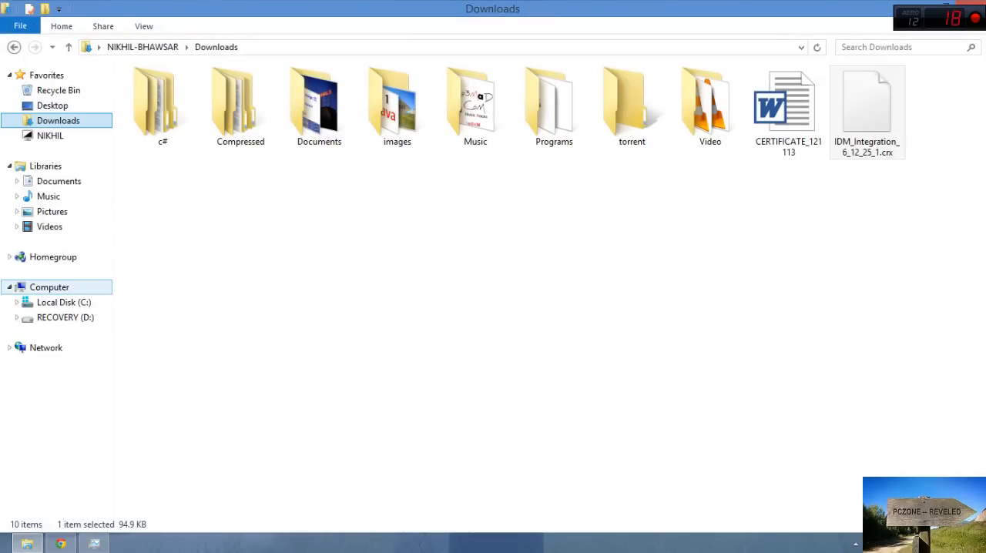
# - Locate IDMGCExt.crx in C:\Program Files (x86)\Internet Download Manager
pyautogui.click(63, 302)
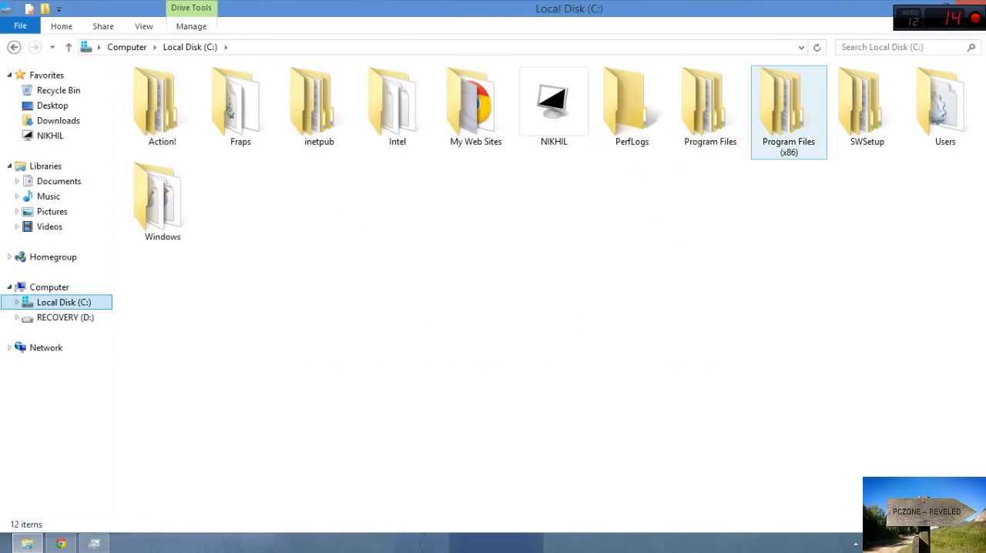
pyautogui.doubleClick(788, 100)
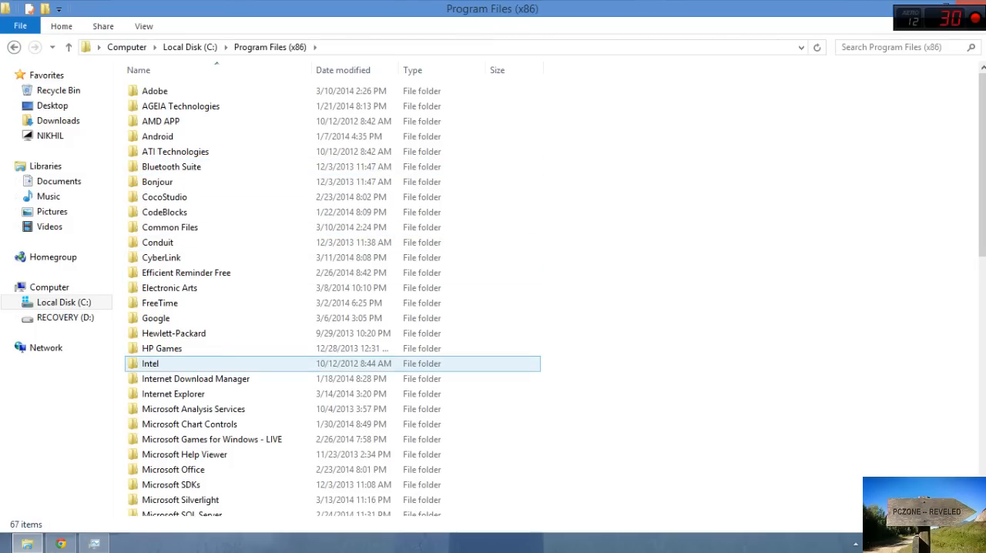
pyautogui.doubleClick(196, 379)
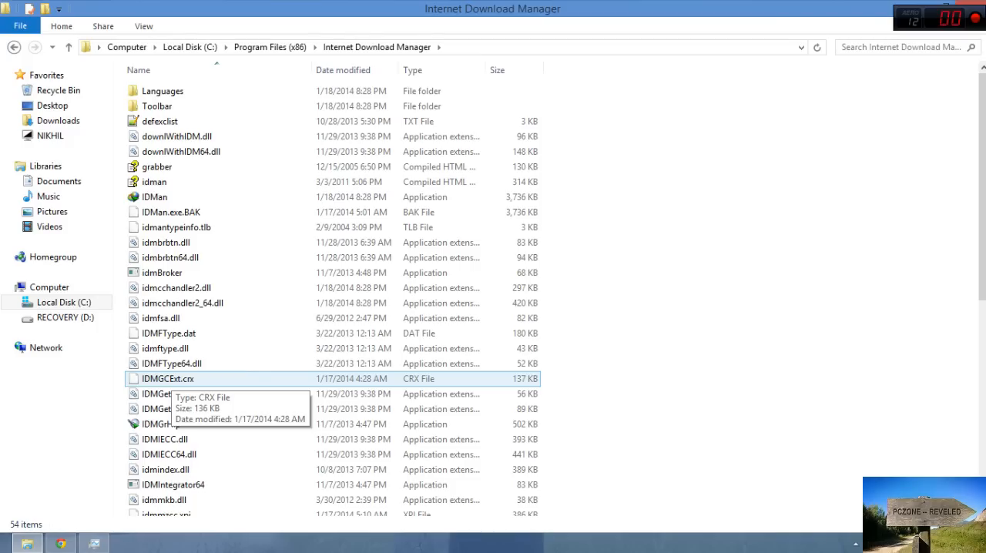
pyautogui.click(166, 379)
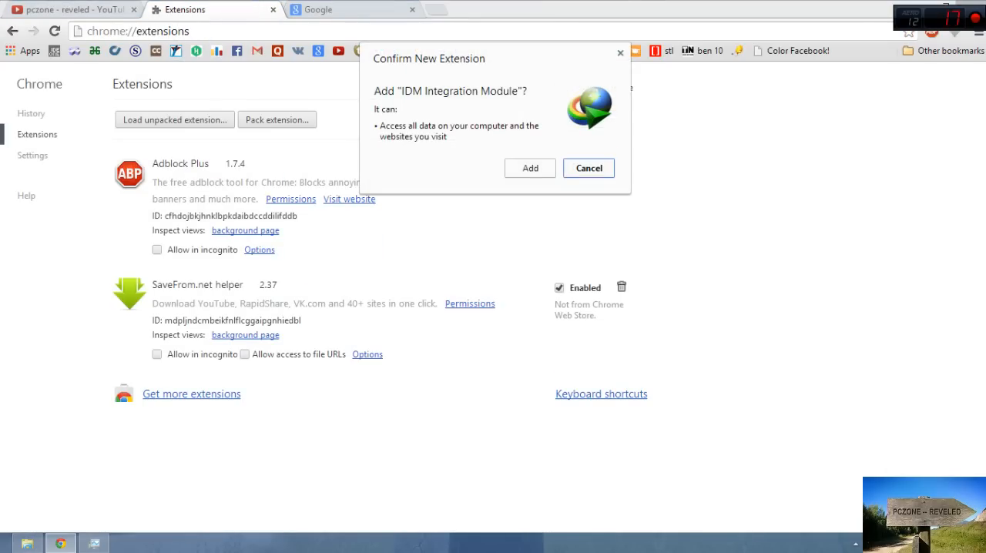
# - Confirm adding the IDM Integration Module, rejected as a downgrade, then go to the Google tab
pyautogui.click(530, 167)
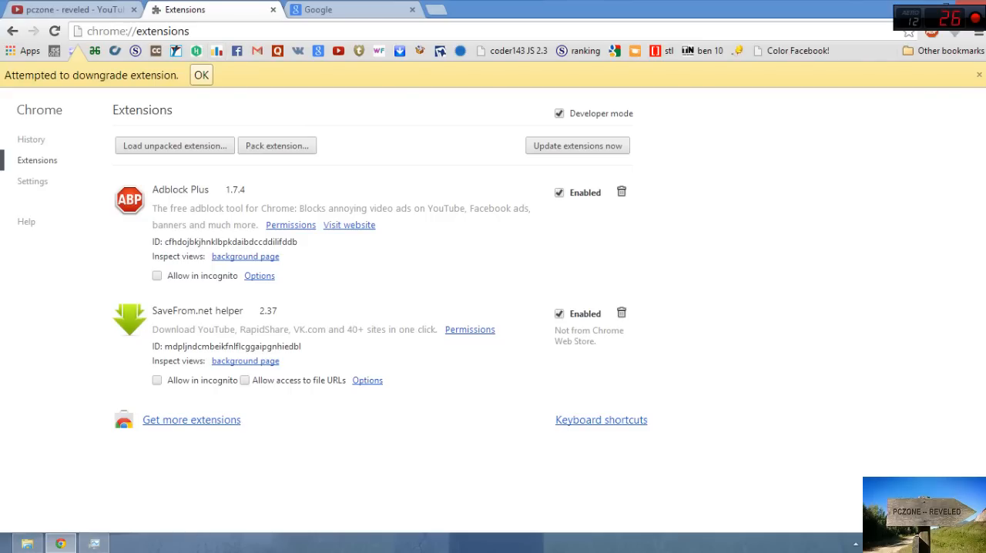
pyautogui.click(200, 74)
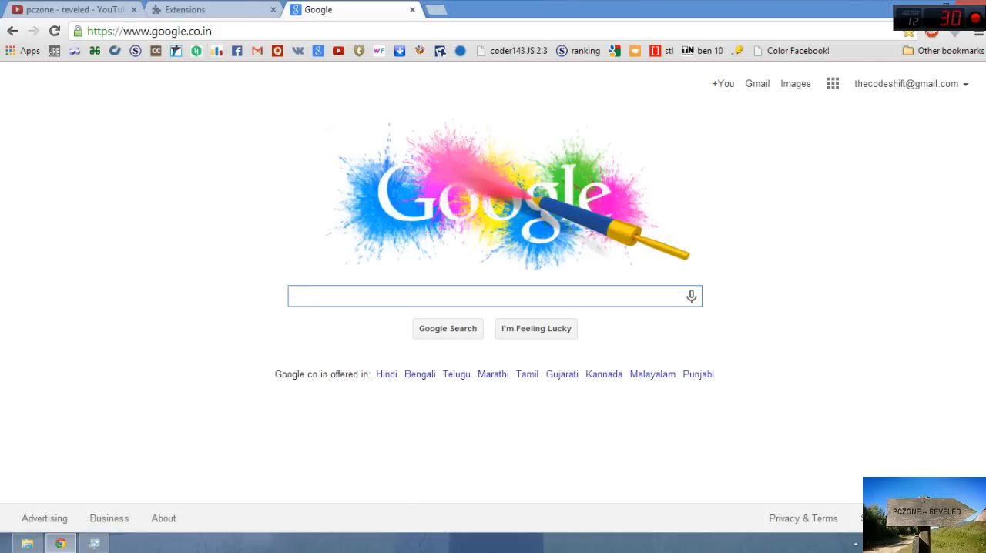
# - Search Google for 'idm integration for chrome' and browse the results
pyautogui.write('idm')
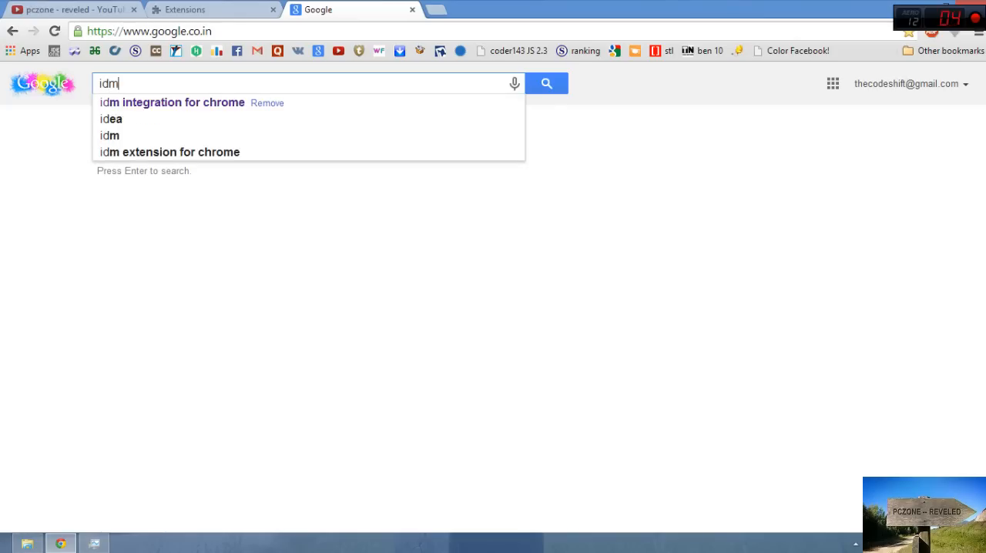
pyautogui.click(172, 101)
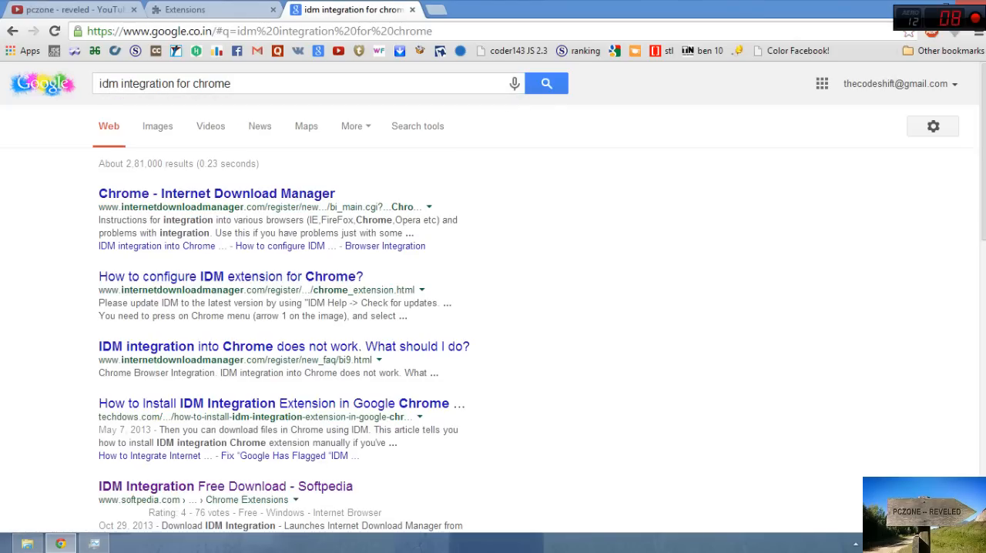
pyautogui.scroll(-3)
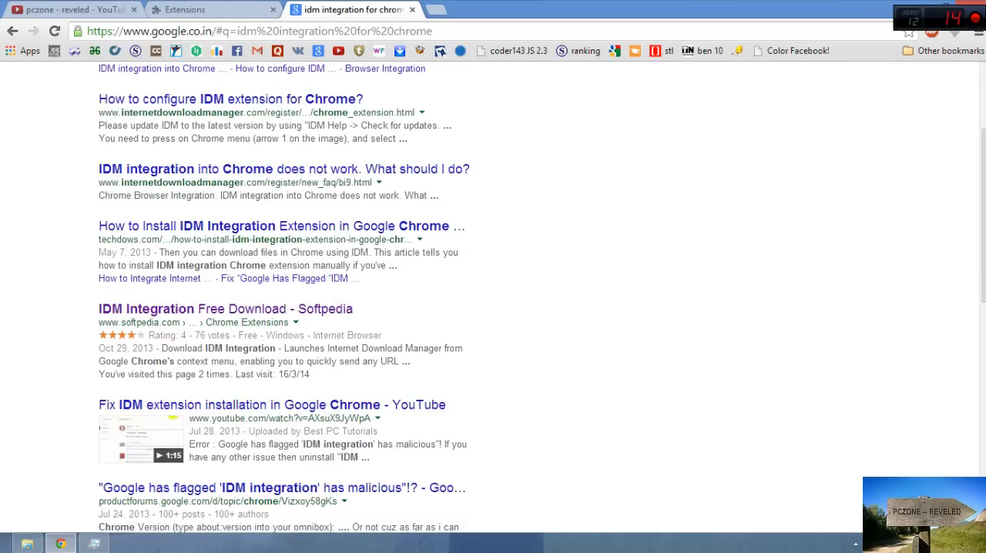
pyautogui.scroll(3)
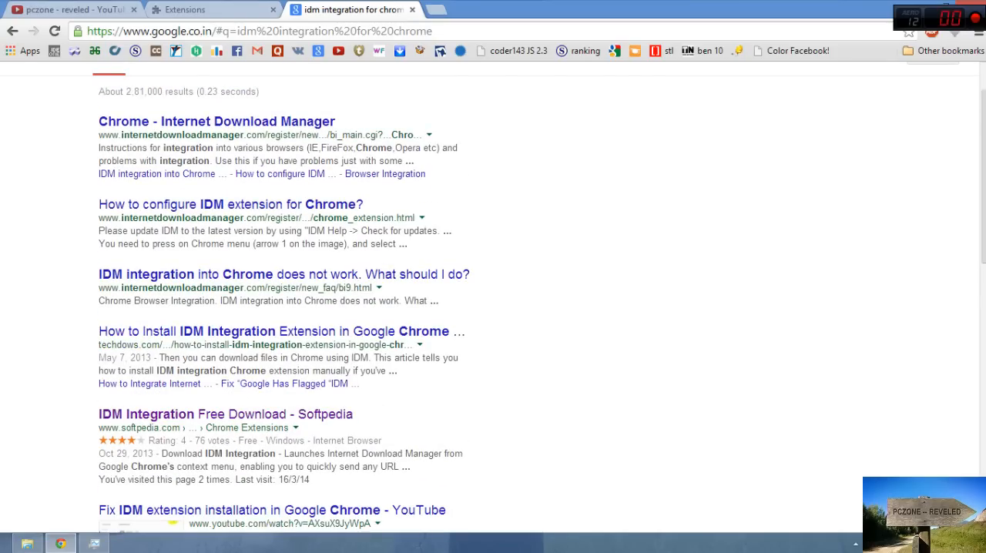
pyautogui.scroll(-3)
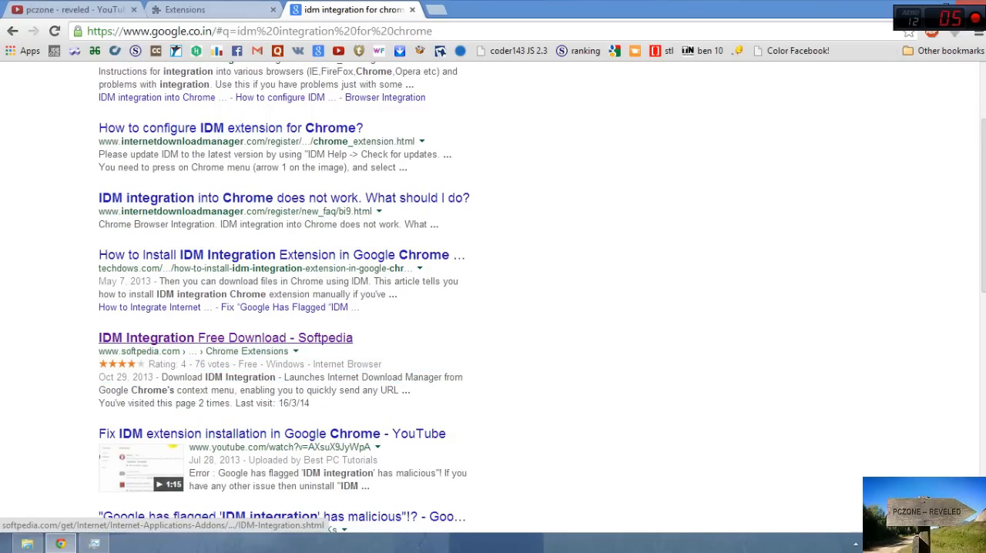
# - Start the Softpedia Secure Download of IDM Integration from the Softpedia result
pyautogui.click(225, 337)
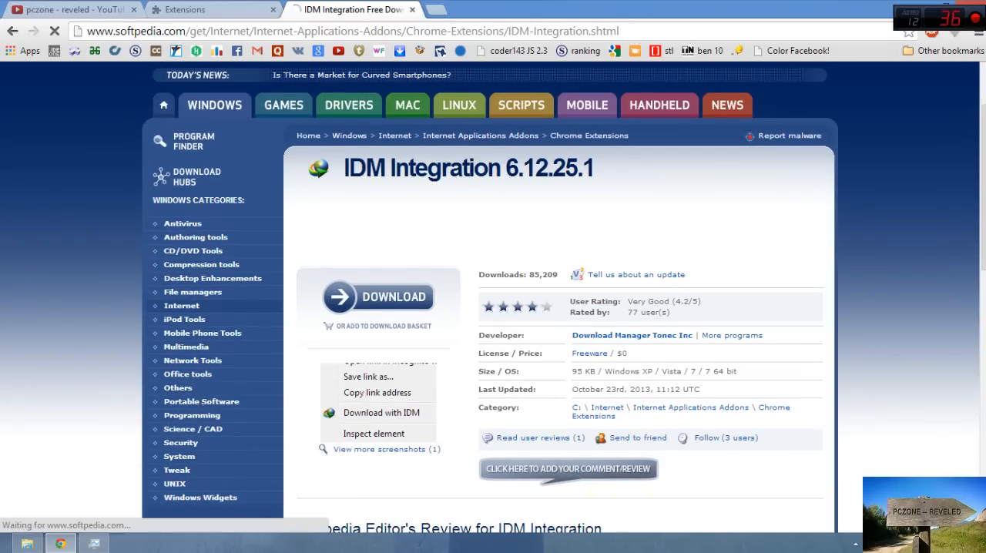
pyautogui.click(375, 296)
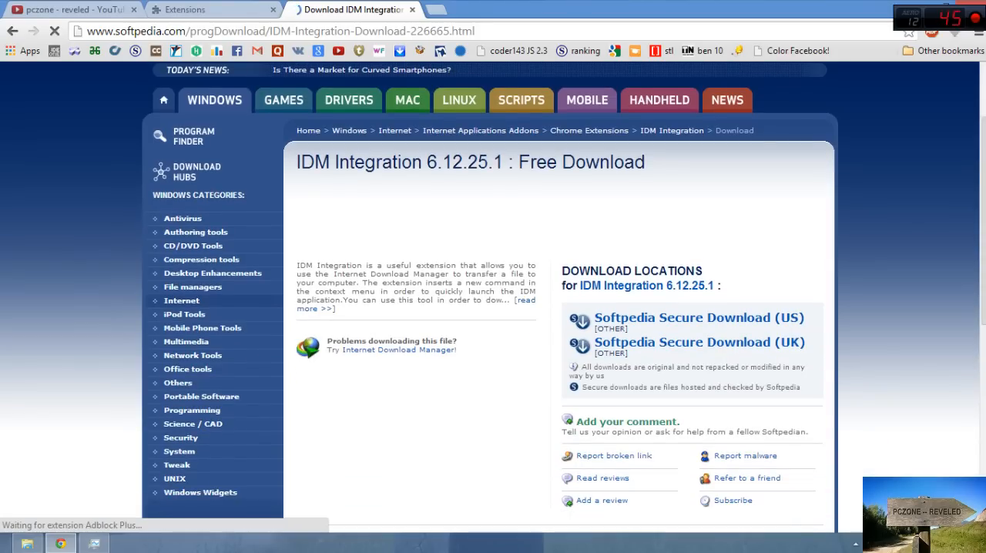
pyautogui.click(696, 317)
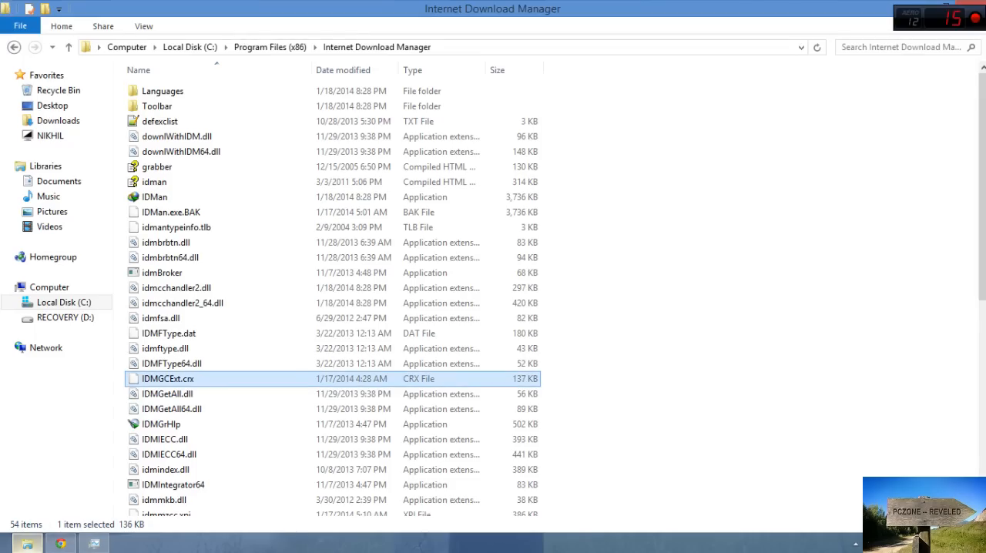
# - Add the downloaded IDM_Integration .crx, blocked as malicious, then go to Chrome's Settings
pyautogui.click(59, 120)
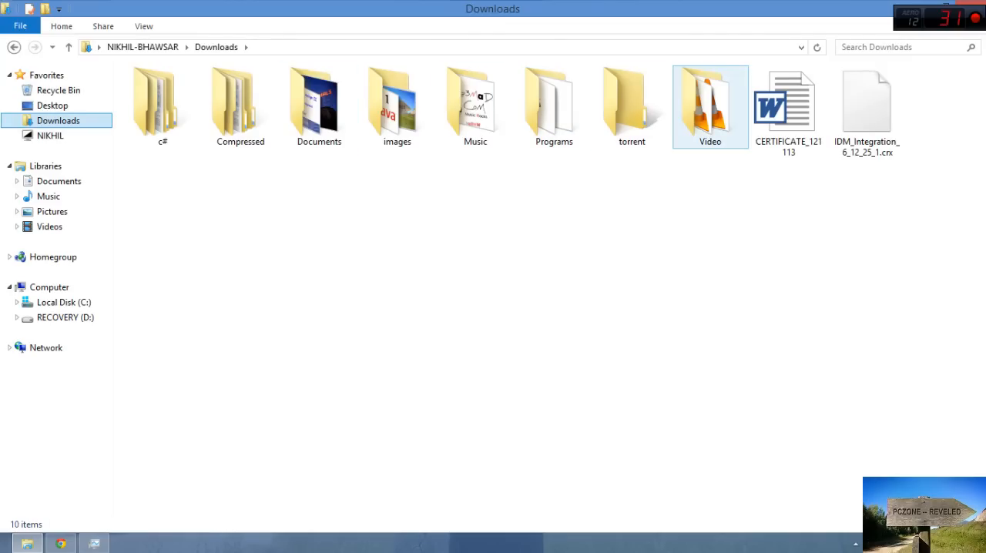
pyautogui.click(865, 105)
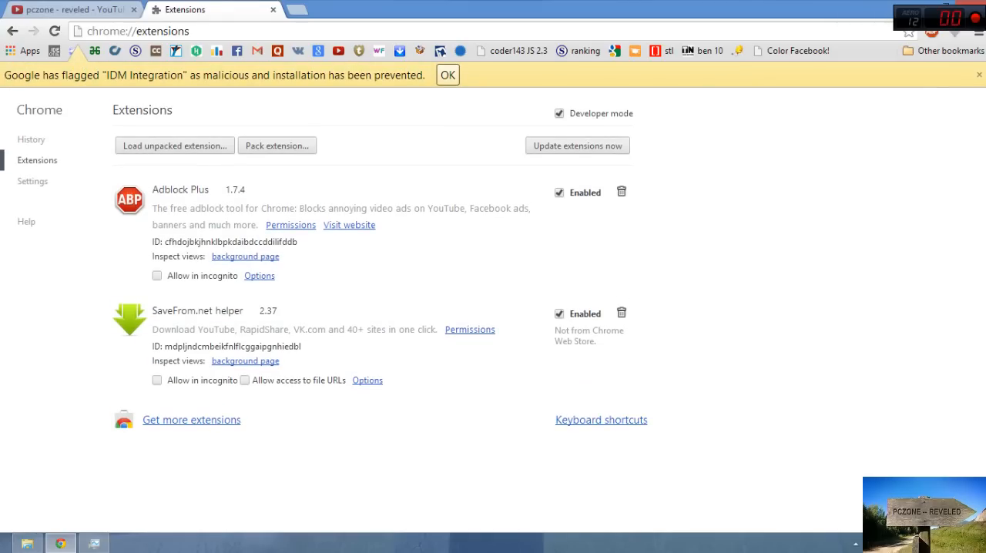
pyautogui.click(447, 73)
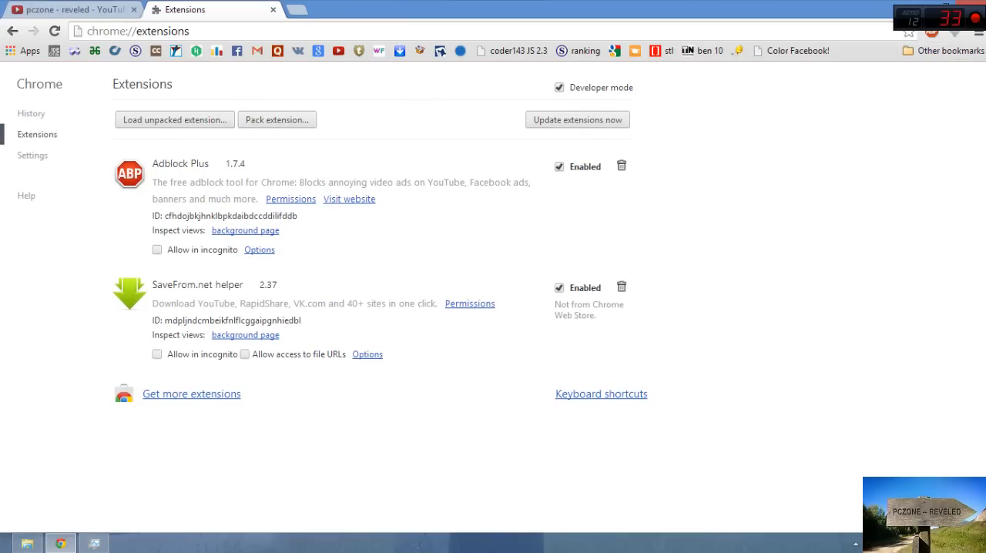
pyautogui.click(32, 154)
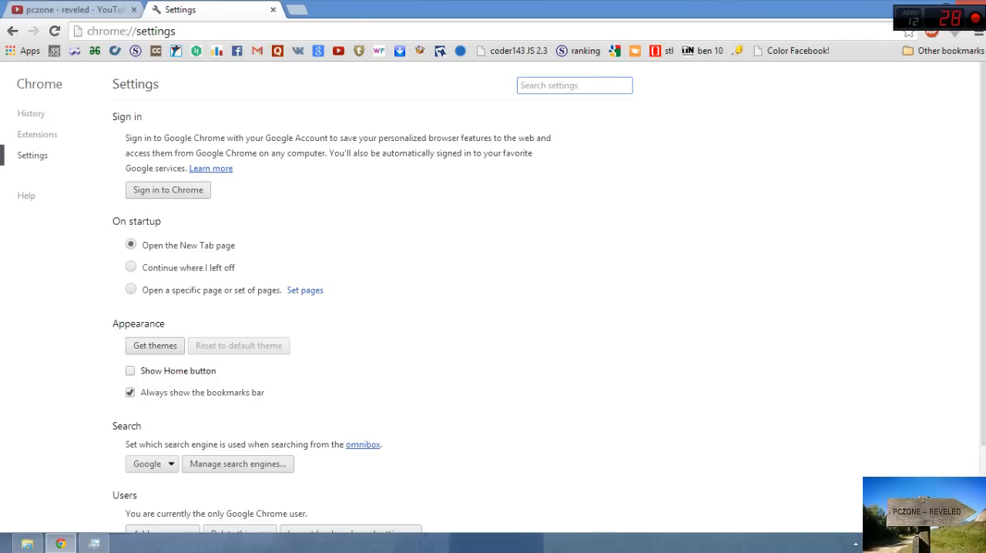
# - Uncheck 'Enable phishing and malware protection' under Privacy, then return to Downloads
pyautogui.scroll(-3)
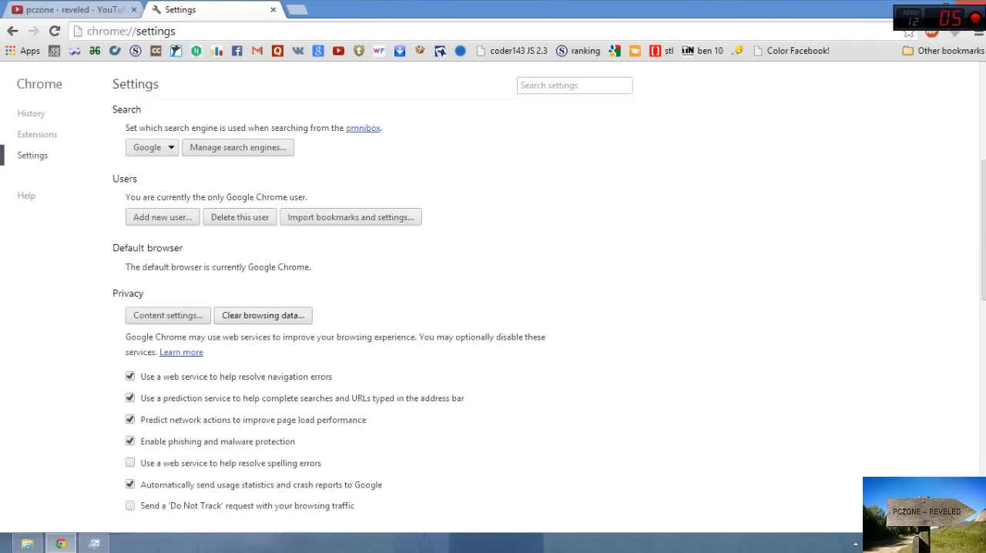
pyautogui.scroll(-3)
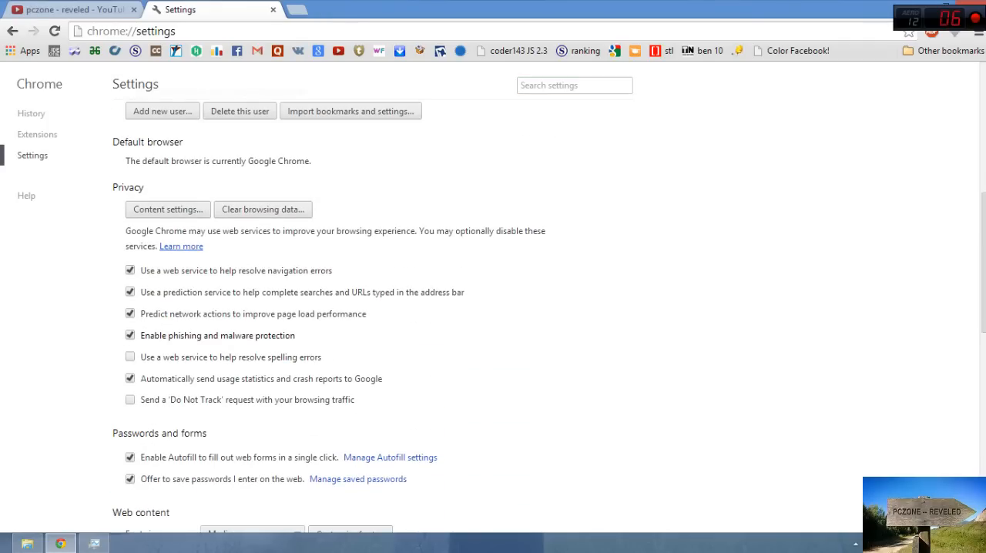
pyautogui.doubleClick(231, 334)
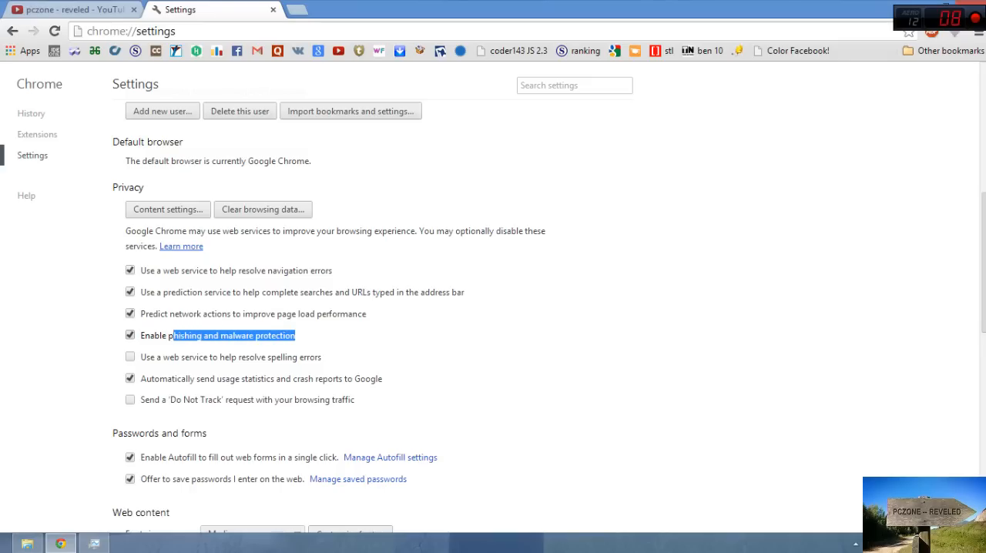
pyautogui.click(129, 334)
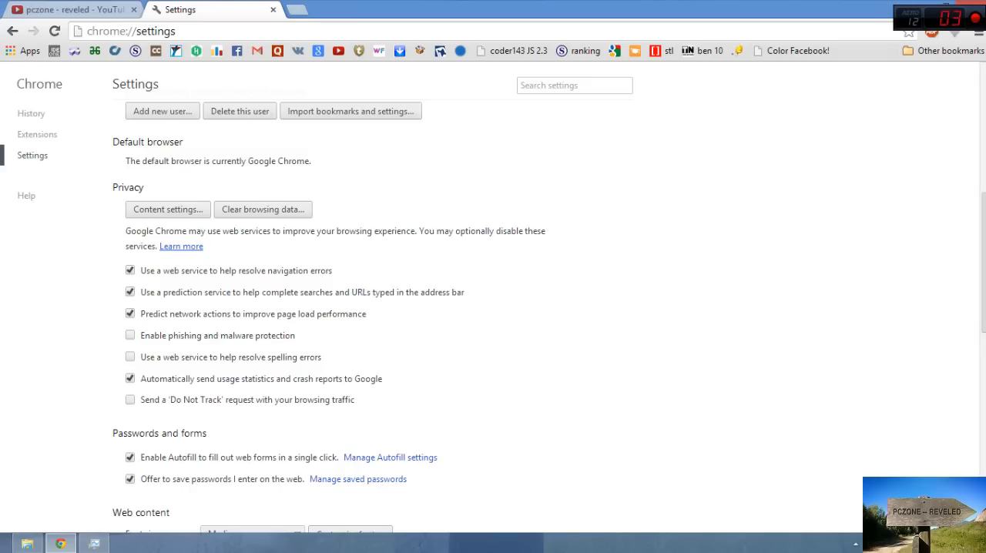
pyautogui.click(36, 134)
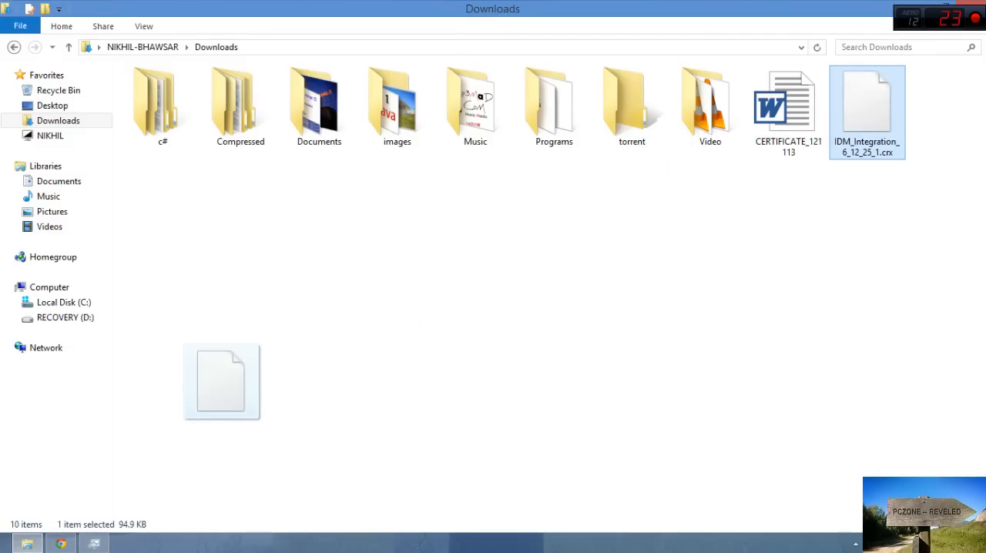
# - Drag IDM_Integration_6_12_25_1.crx onto chrome://extensions and confirm Add
pyautogui.moveTo(222, 382); pyautogui.dragTo(68, 509)
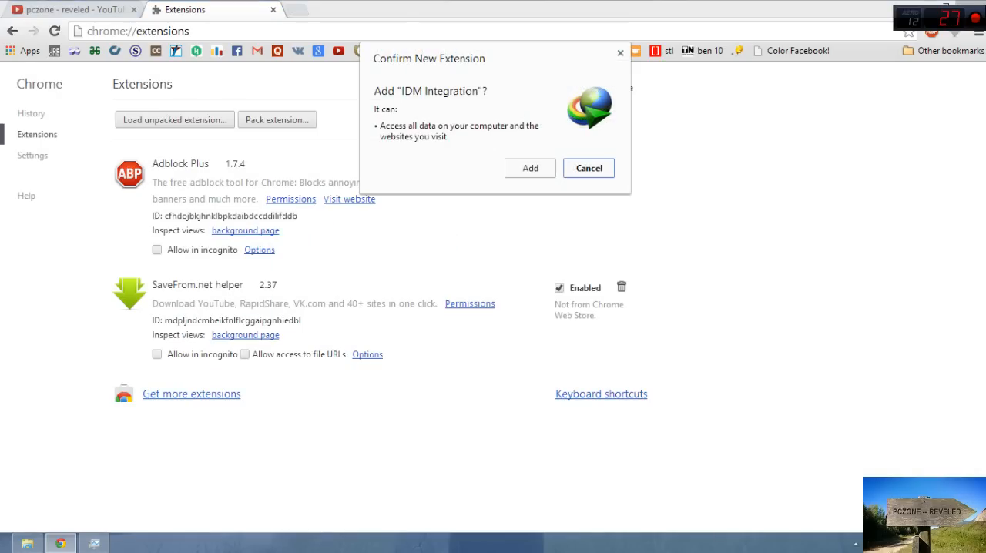
pyautogui.click(530, 168)
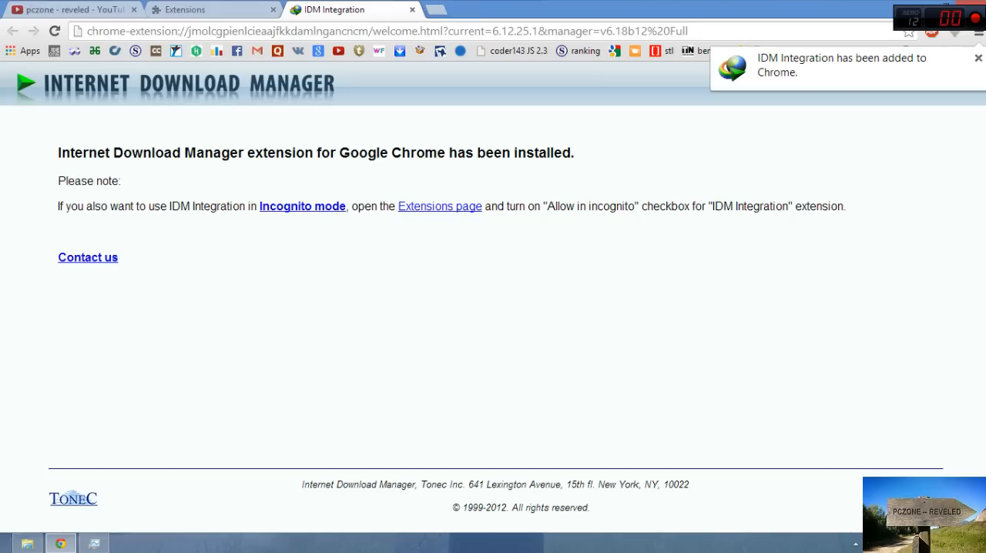
# - Close the IDM welcome tab, leaving IDM Integration 6.12.25.1 enabled, and view the YouTube channel
pyautogui.click(978, 59)
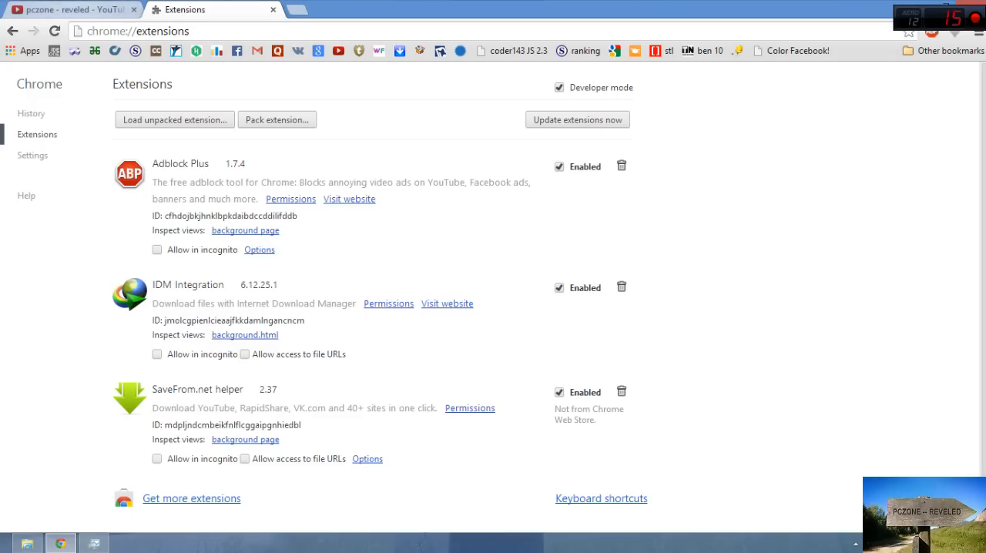
pyautogui.click(74, 9)
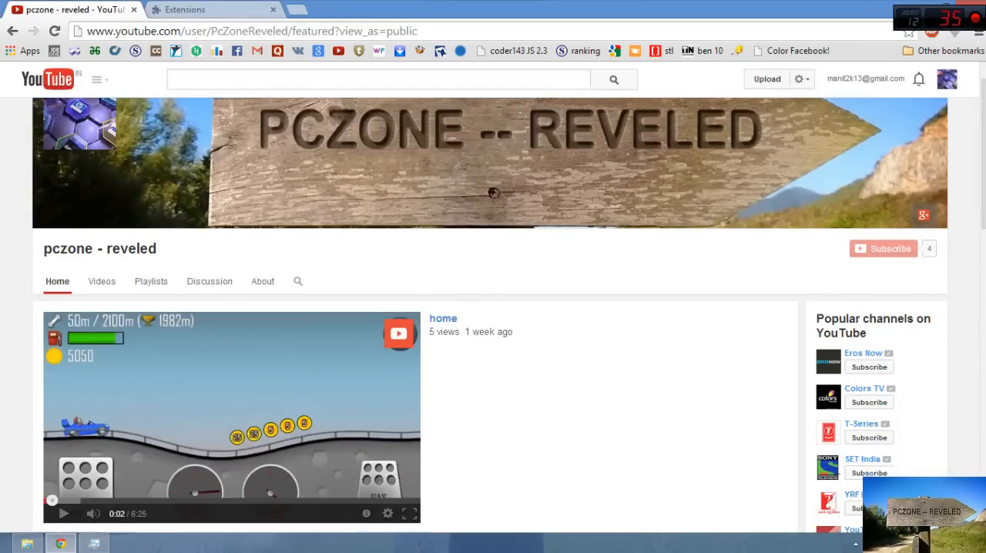
pyautogui.scroll(-3)
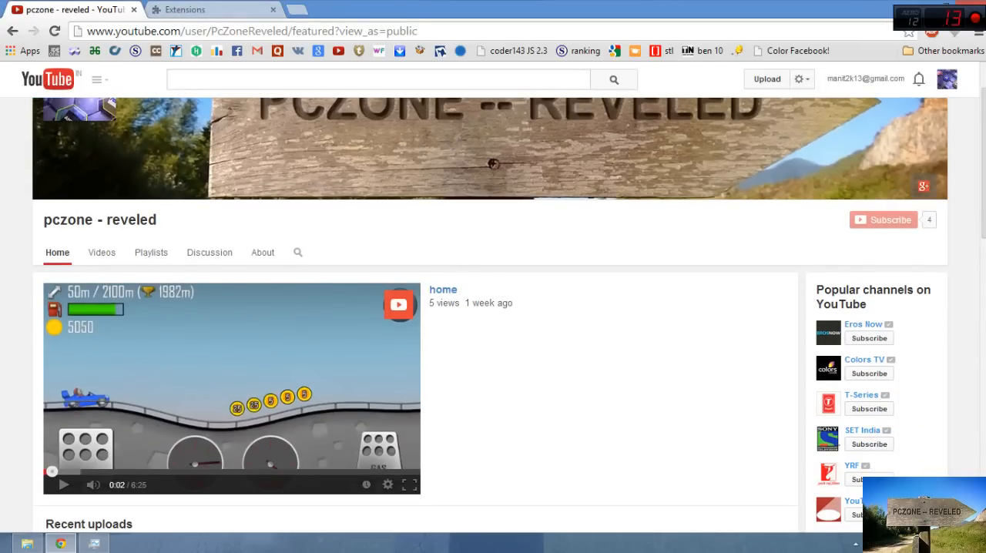